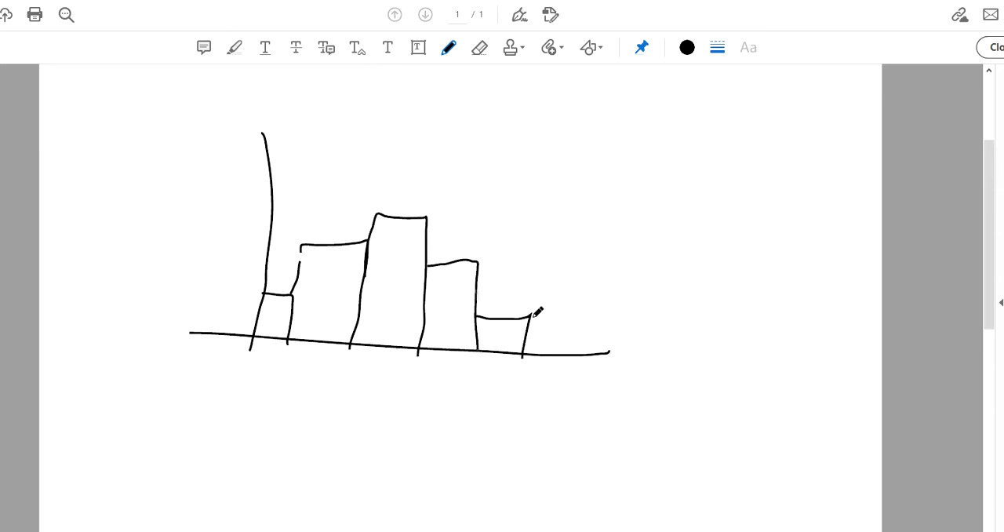
# Step: Draw three short bars extending the hand-drawn histogram's right tail
pyautogui.moveTo(521, 322); pyautogui.dragTo(620, 337)
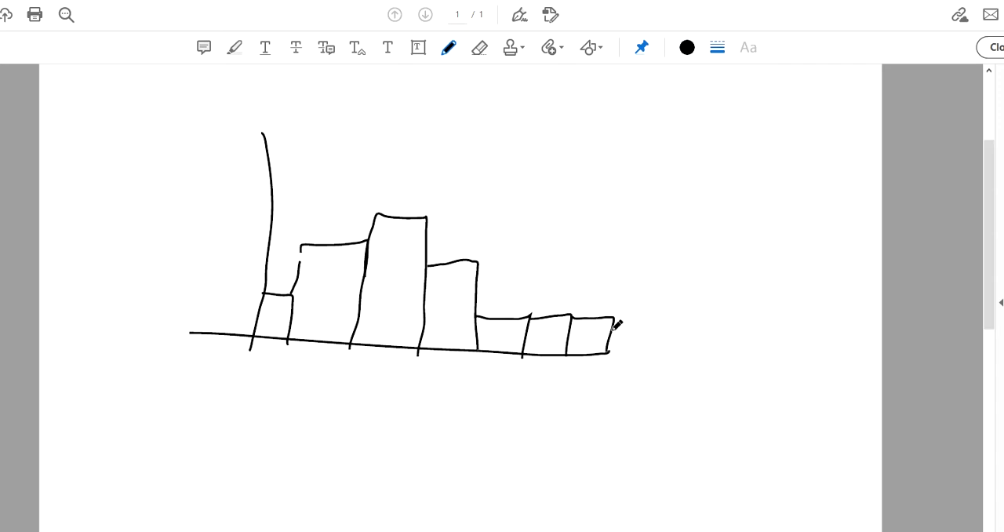
pyautogui.moveTo(616, 325); pyautogui.dragTo(651, 345)
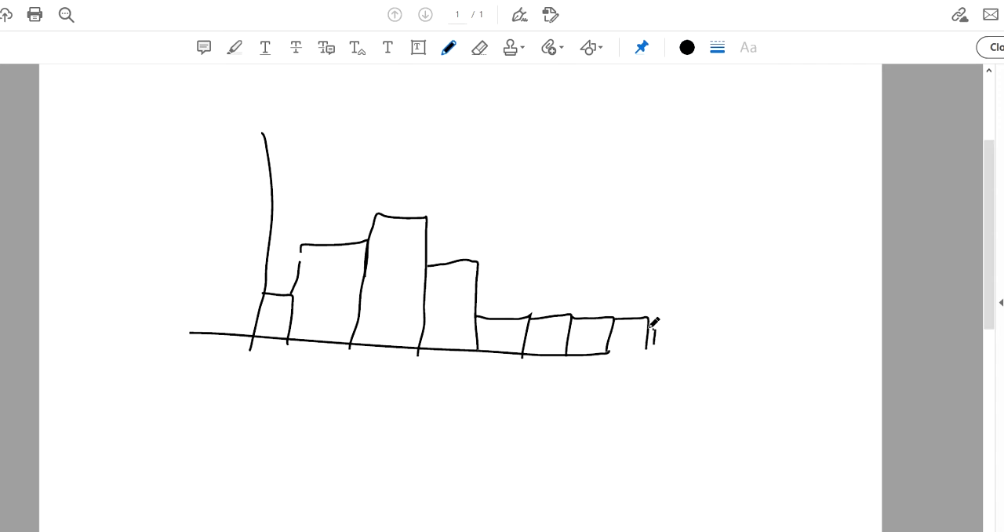
pyautogui.moveTo(652, 325); pyautogui.dragTo(671, 349)
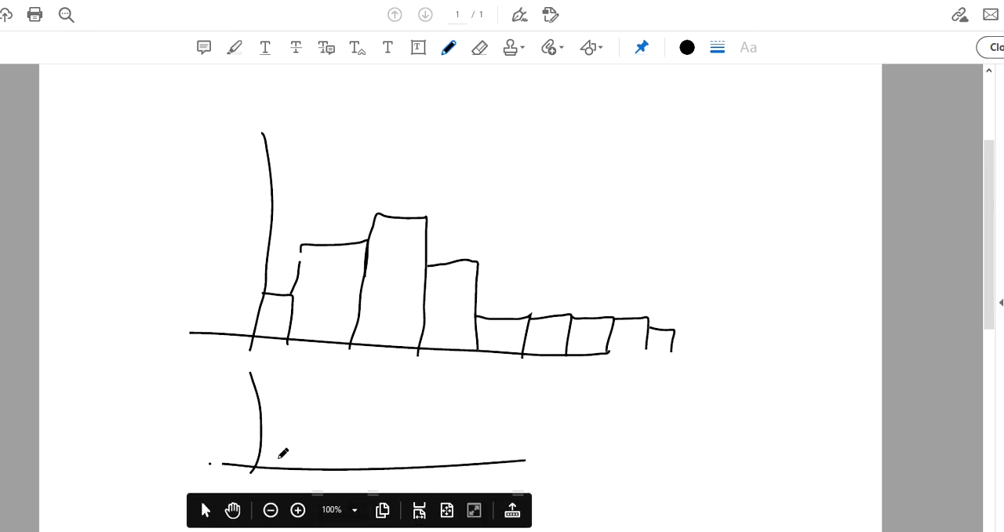
# Step: Sketch a small five-bar histogram on the lower axes, plus bell curves at lower and upper right
pyautogui.moveTo(267, 459); pyautogui.dragTo(314, 451)
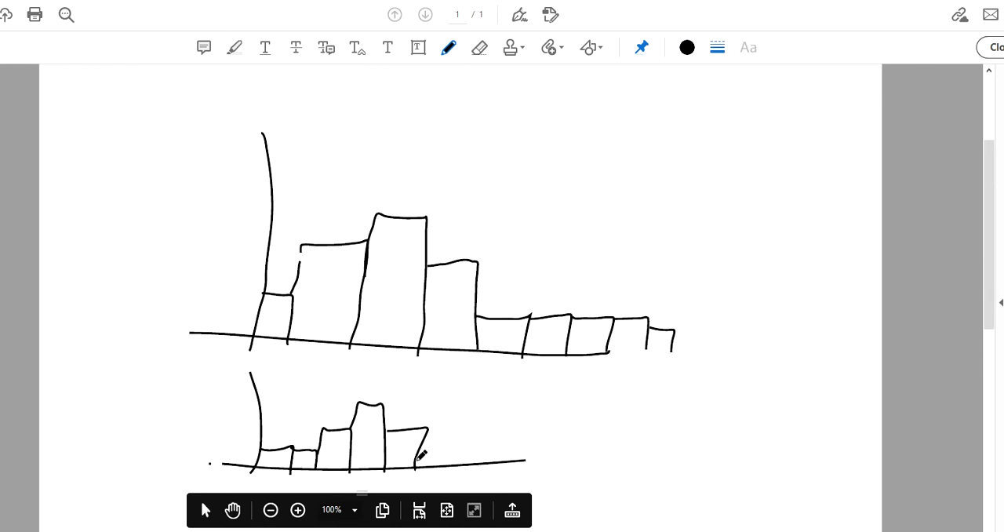
pyautogui.moveTo(558, 454)
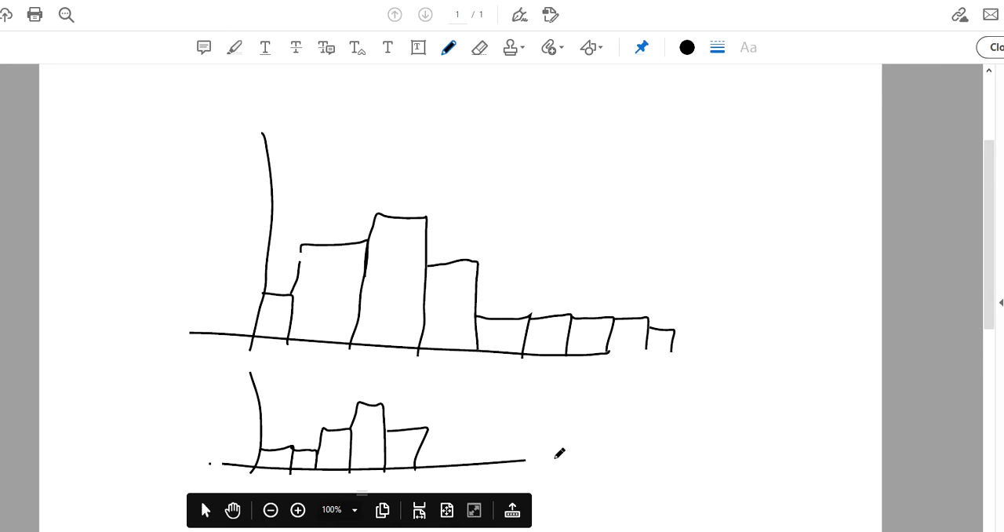
pyautogui.moveTo(557, 461); pyautogui.dragTo(886, 482)
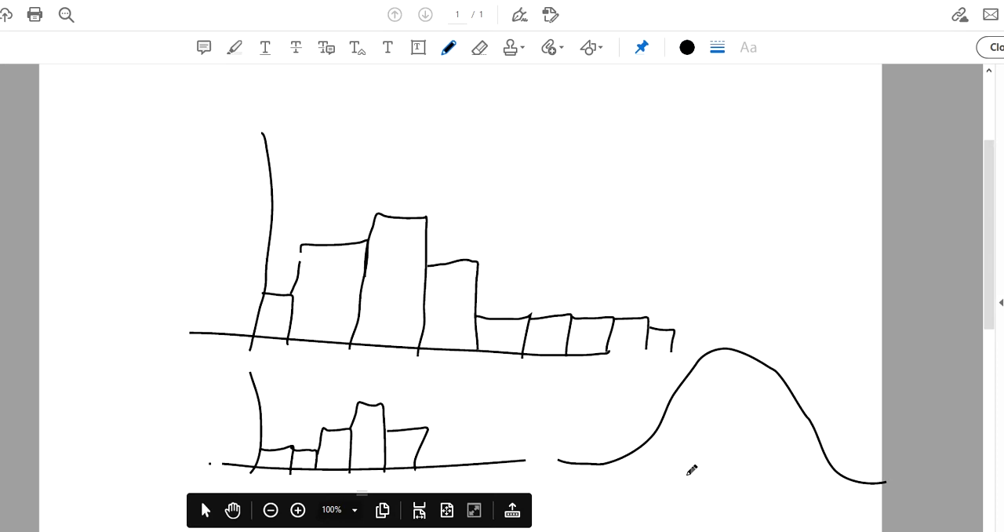
pyautogui.moveTo(557, 439)
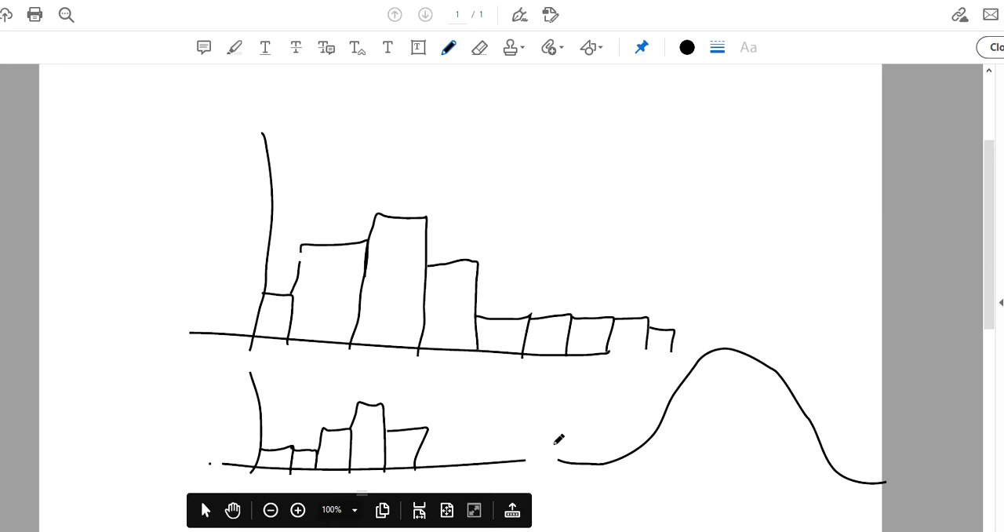
pyautogui.moveTo(553, 164); pyautogui.dragTo(616, 156)
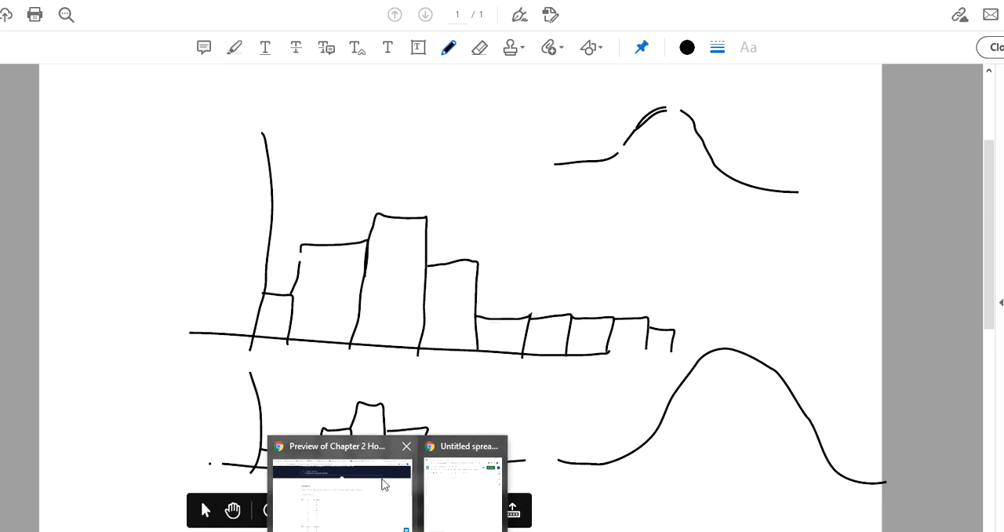
# Step: Switch back to the Knewton Alta skewed-data question and scroll to the 7–14 frequency table
pyautogui.click(341, 487)
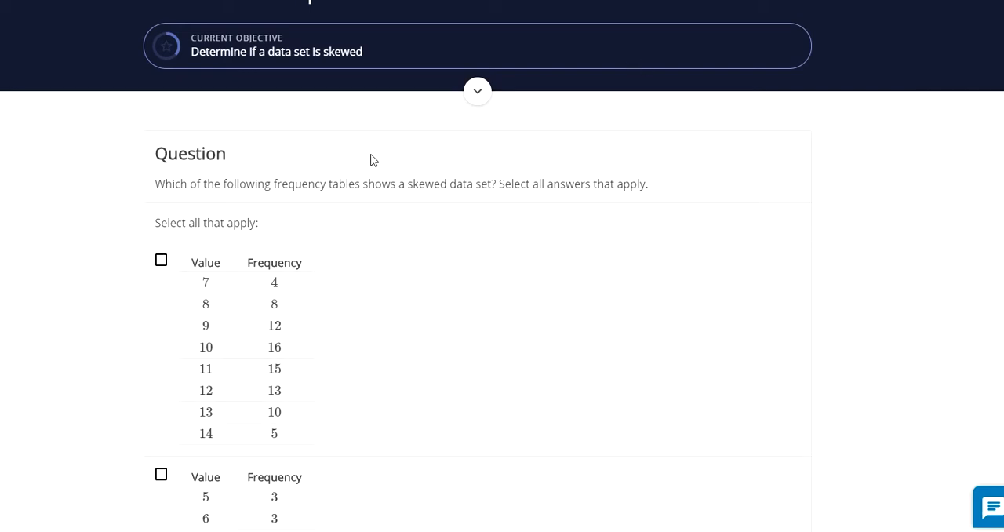
pyautogui.scroll(-3)
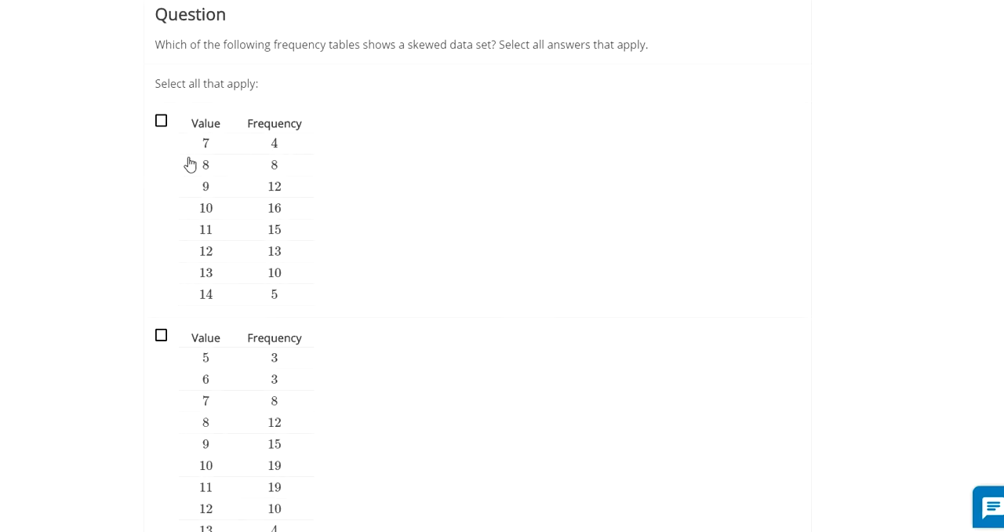
pyautogui.moveTo(281, 195)
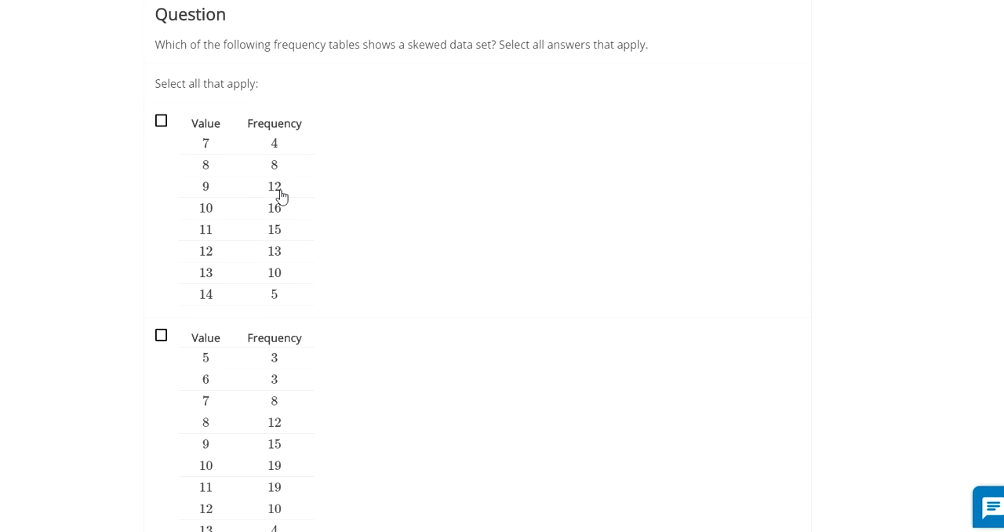
pyautogui.moveTo(254, 249)
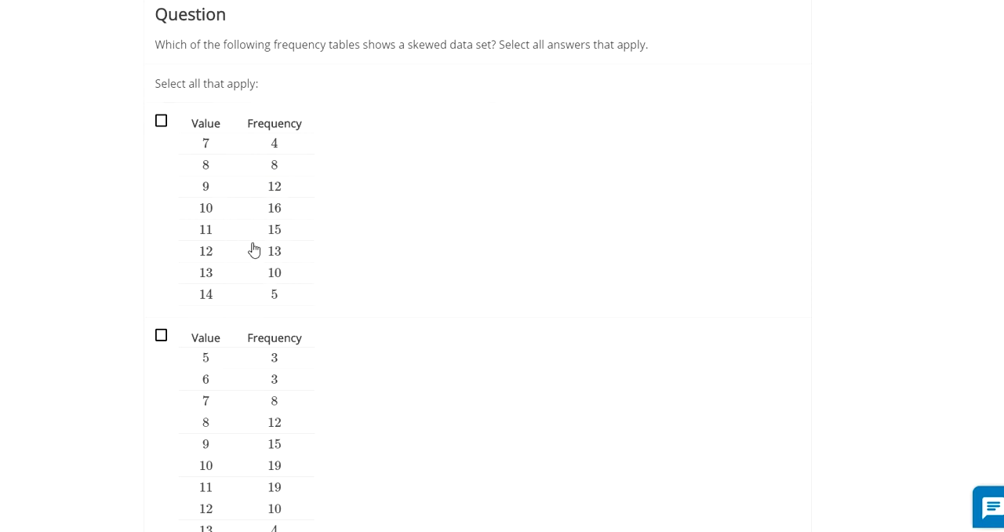
pyautogui.moveTo(268, 238)
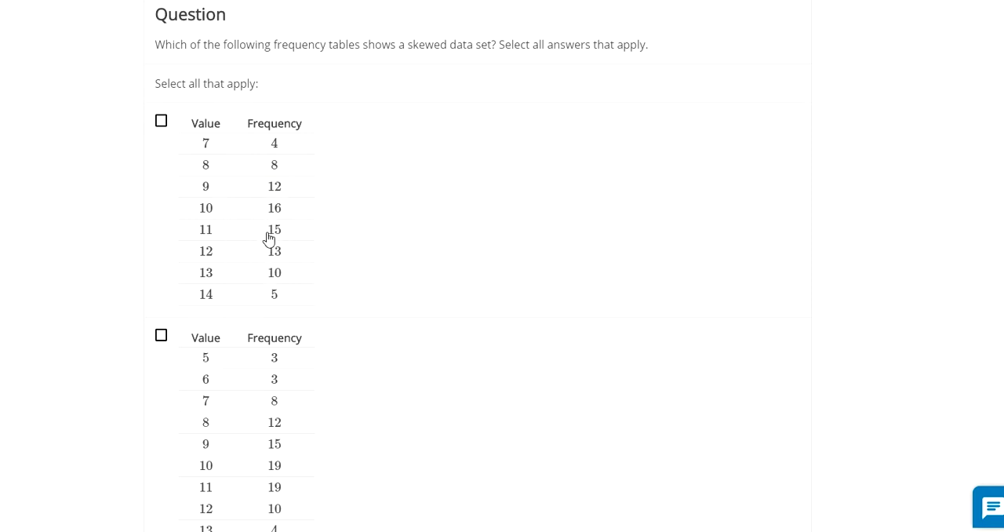
pyautogui.moveTo(293, 292)
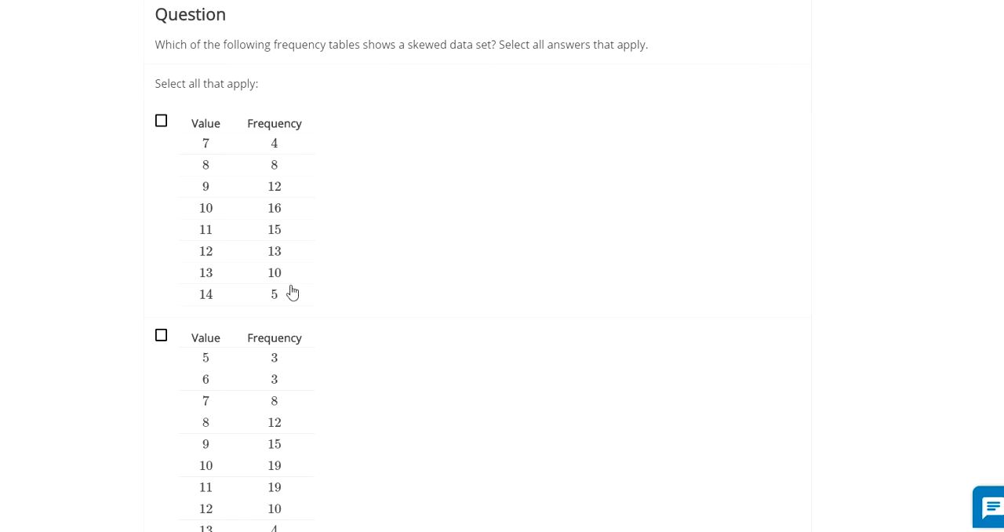
pyautogui.moveTo(288, 312)
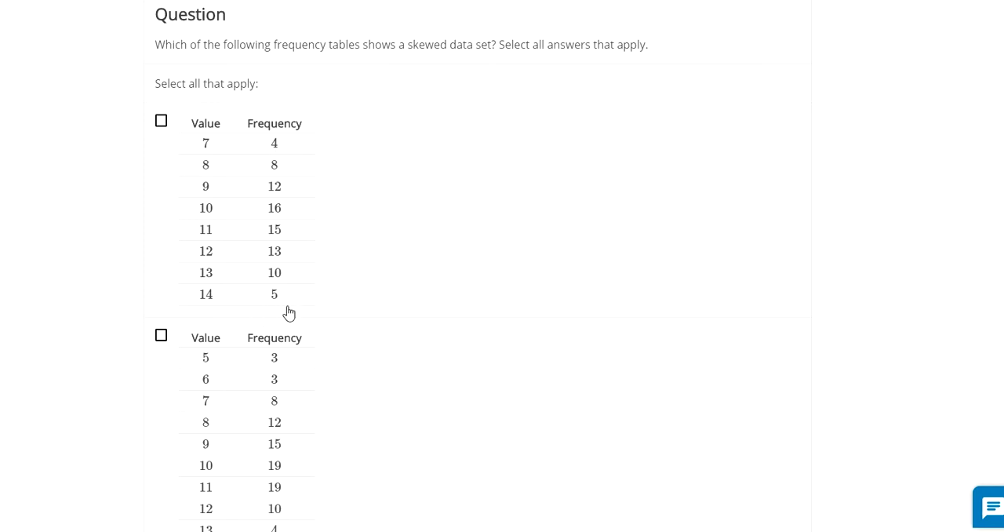
pyautogui.moveTo(199, 302)
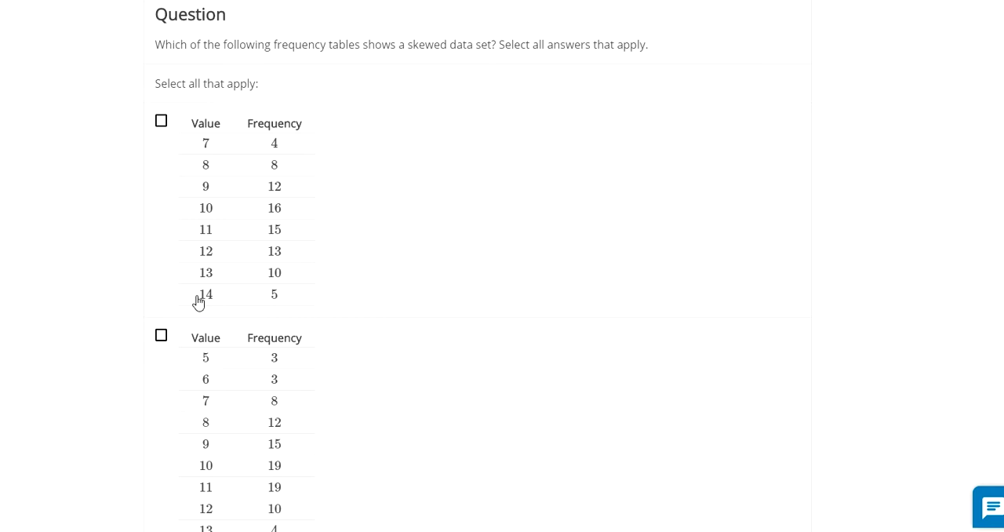
pyautogui.moveTo(249, 156)
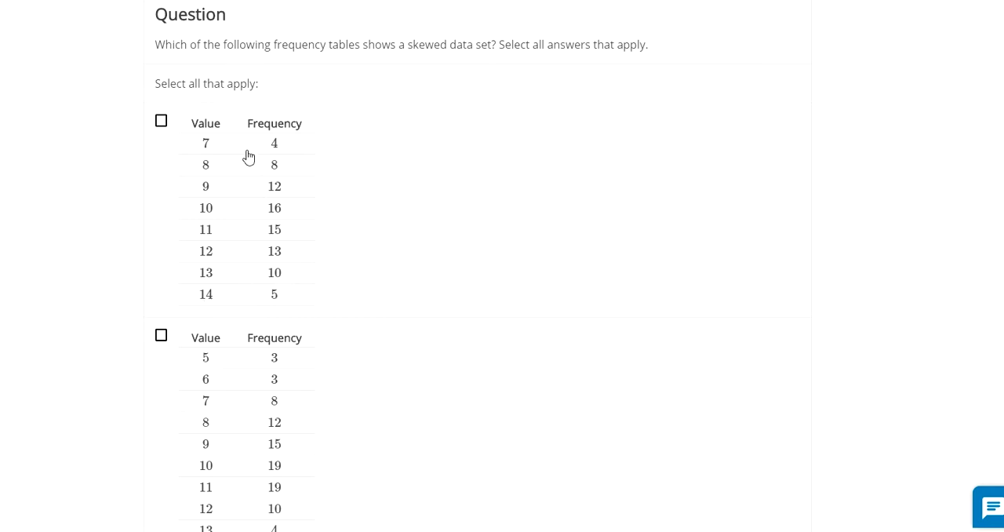
pyautogui.moveTo(279, 293)
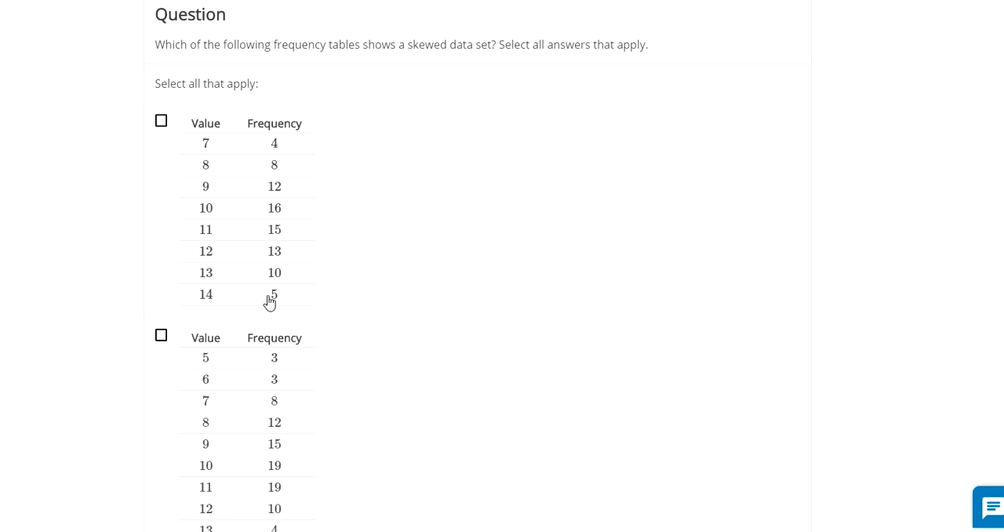
pyautogui.scroll(-3)
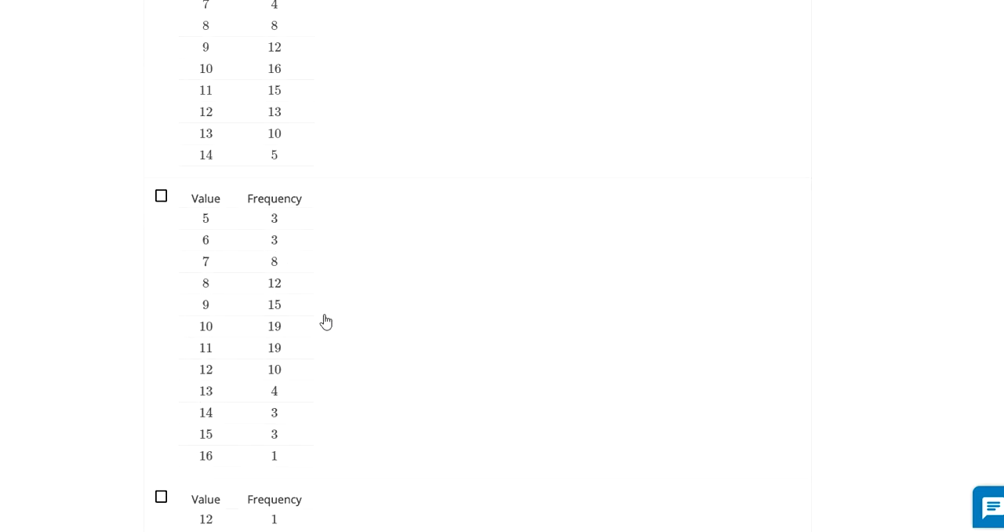
pyautogui.moveTo(242, 228)
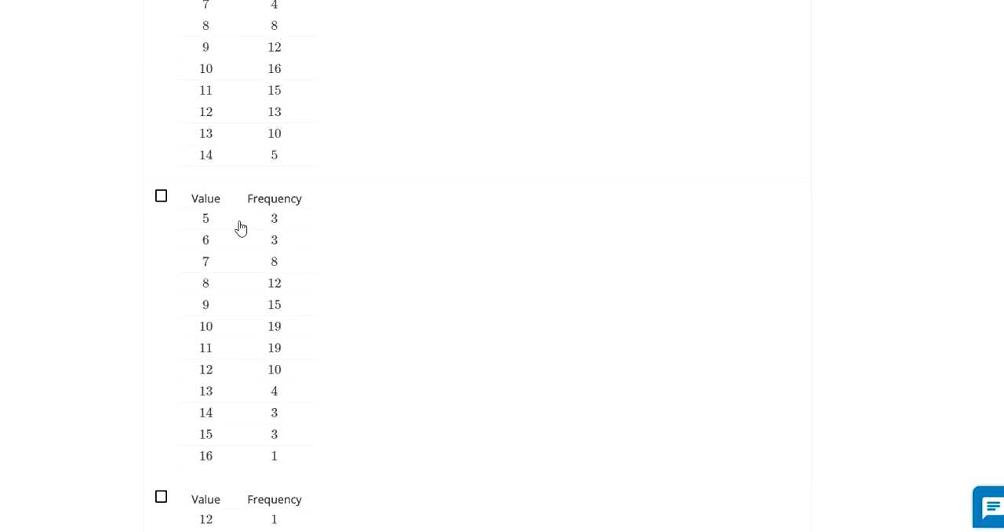
pyautogui.moveTo(287, 471)
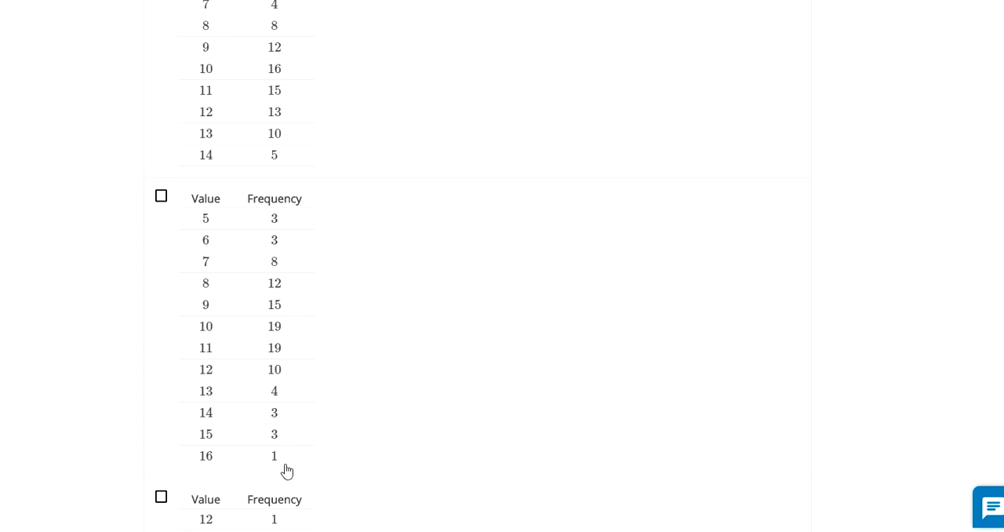
pyautogui.scroll(-3)
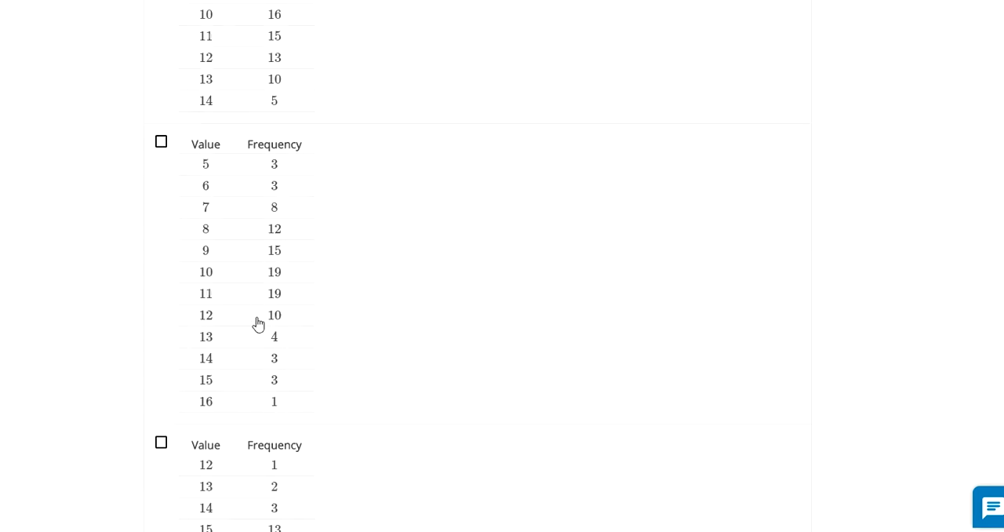
pyautogui.scroll(-3)
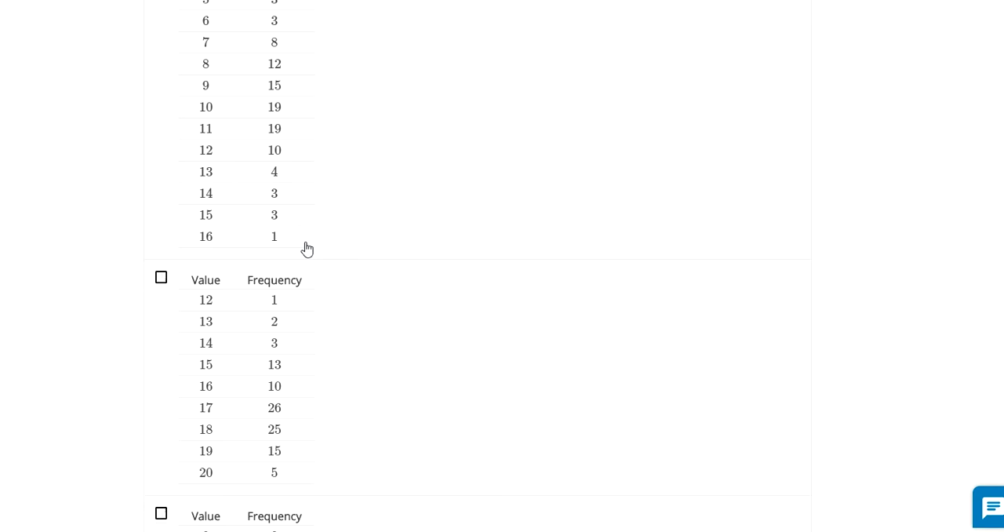
pyautogui.scroll(-3)
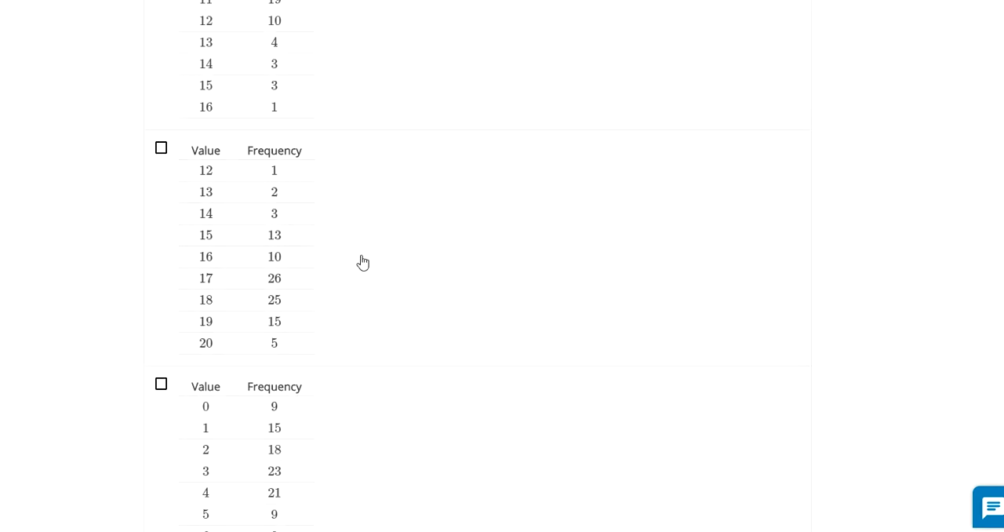
pyautogui.scroll(-3)
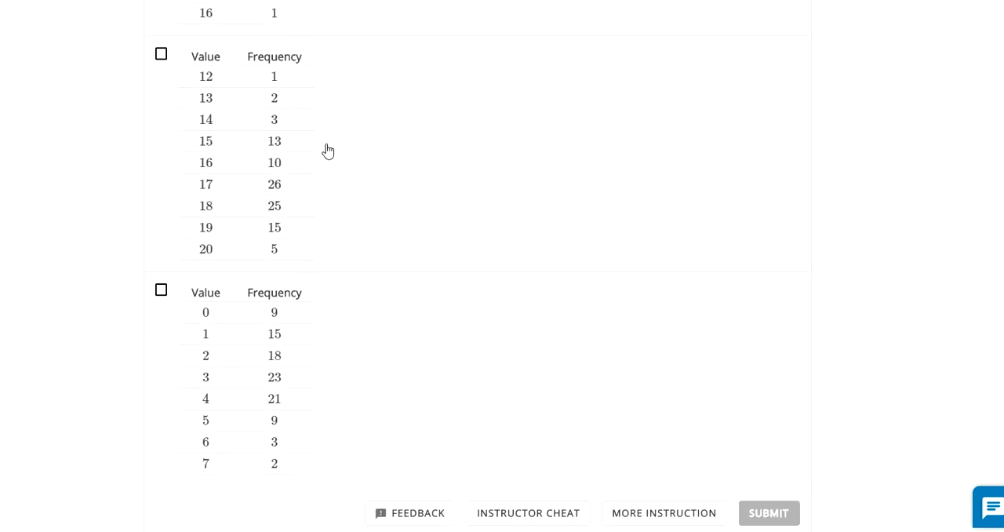
pyautogui.moveTo(292, 133)
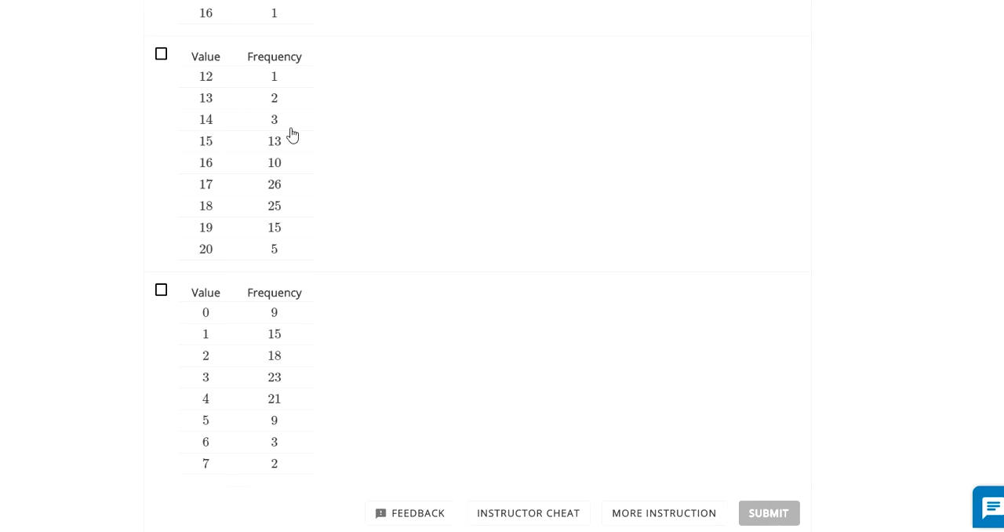
pyautogui.moveTo(297, 232)
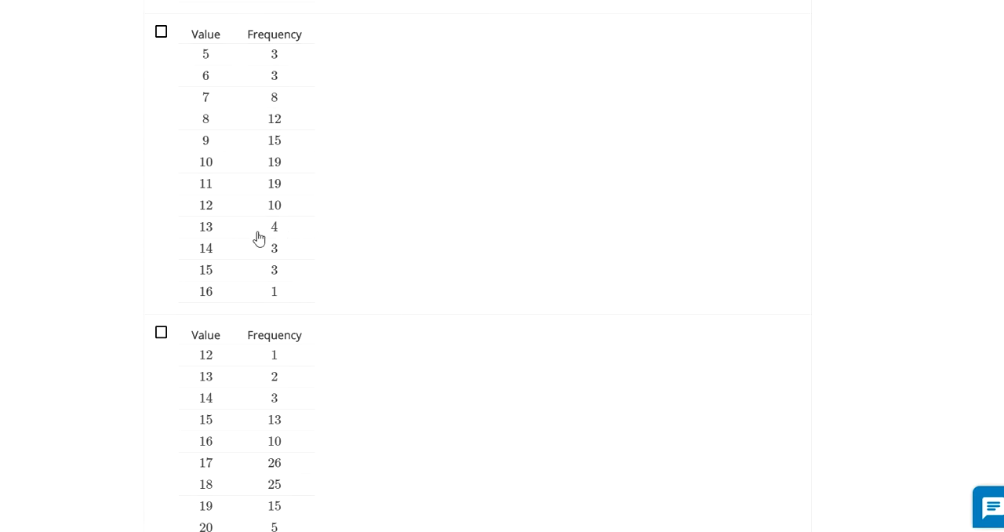
pyautogui.scroll(3)
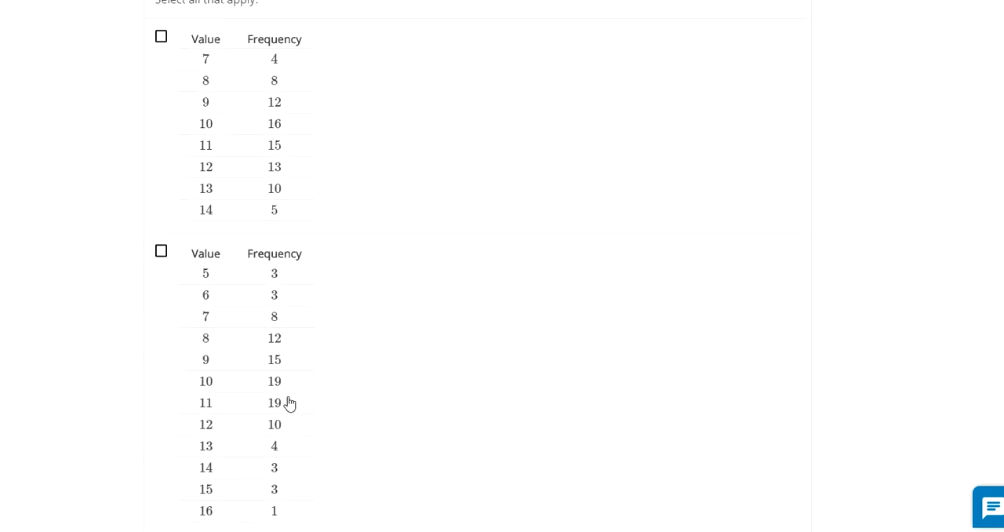
pyautogui.scroll(-3)
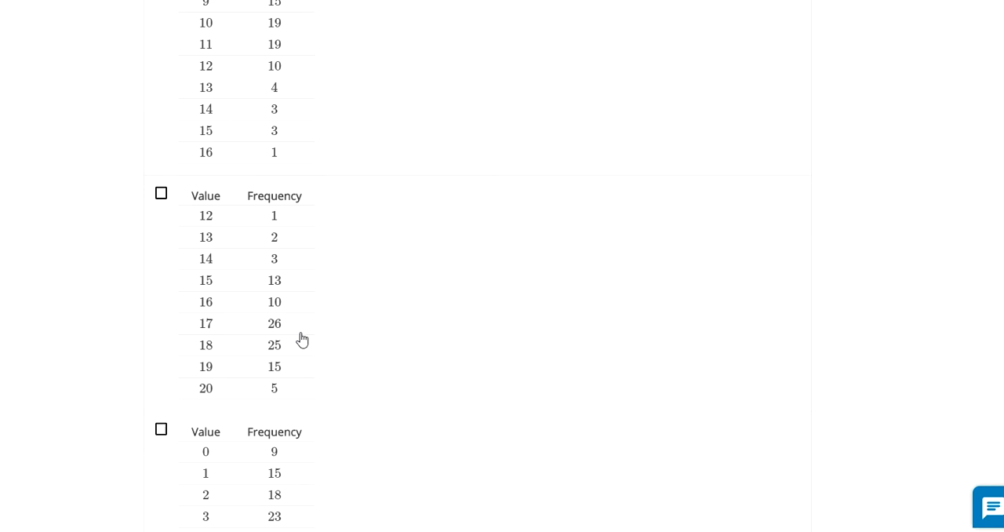
# Step: Mark the values 12–20 frequency table as skewed and scroll down toward the 0–7 table
pyautogui.click(161, 193)
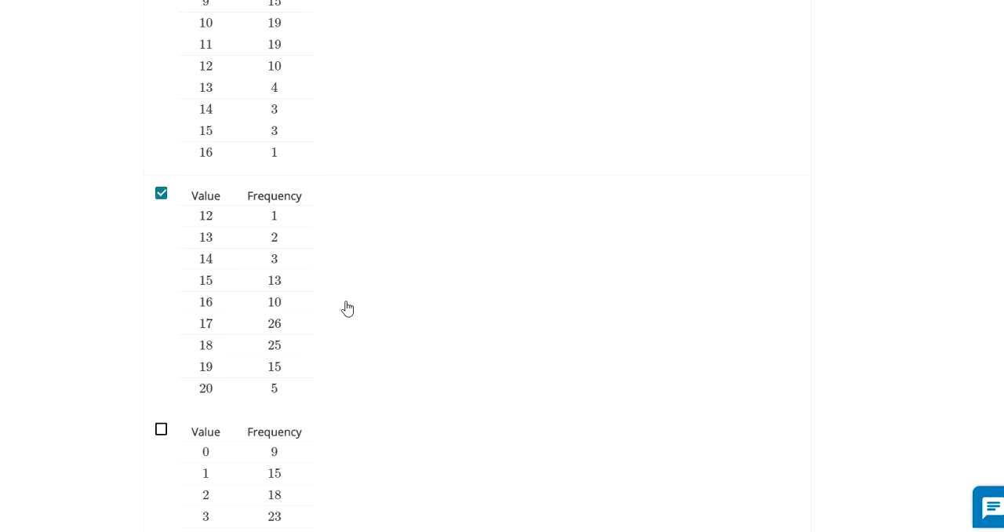
pyautogui.moveTo(282, 243)
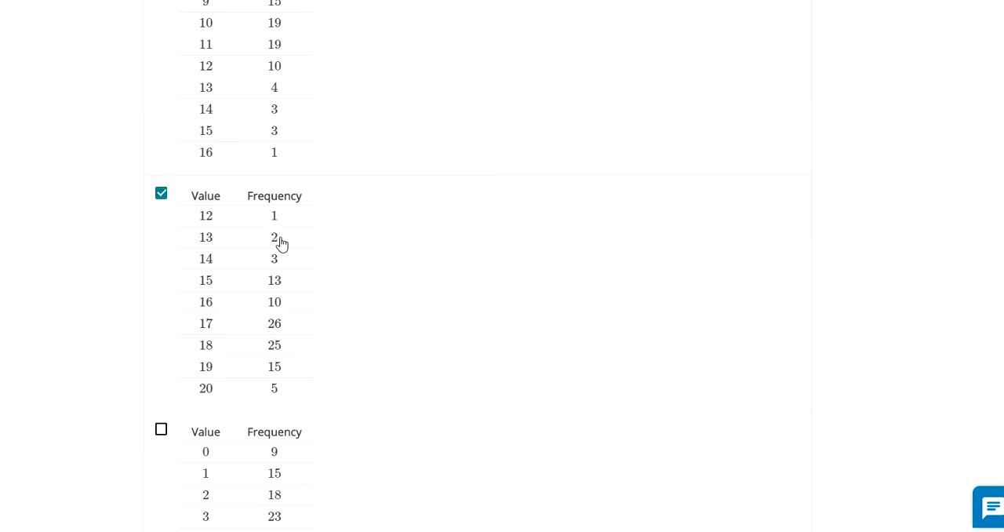
pyautogui.moveTo(279, 274)
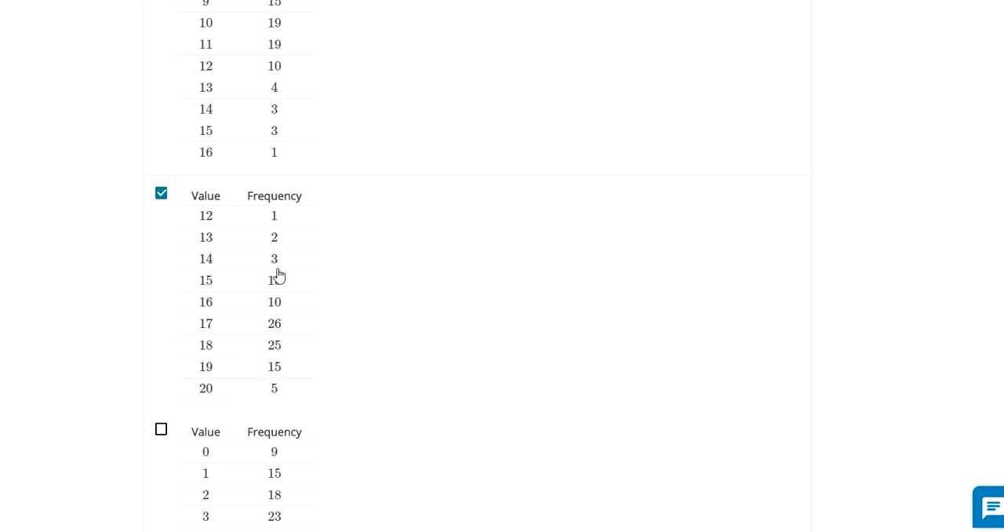
pyautogui.moveTo(283, 304)
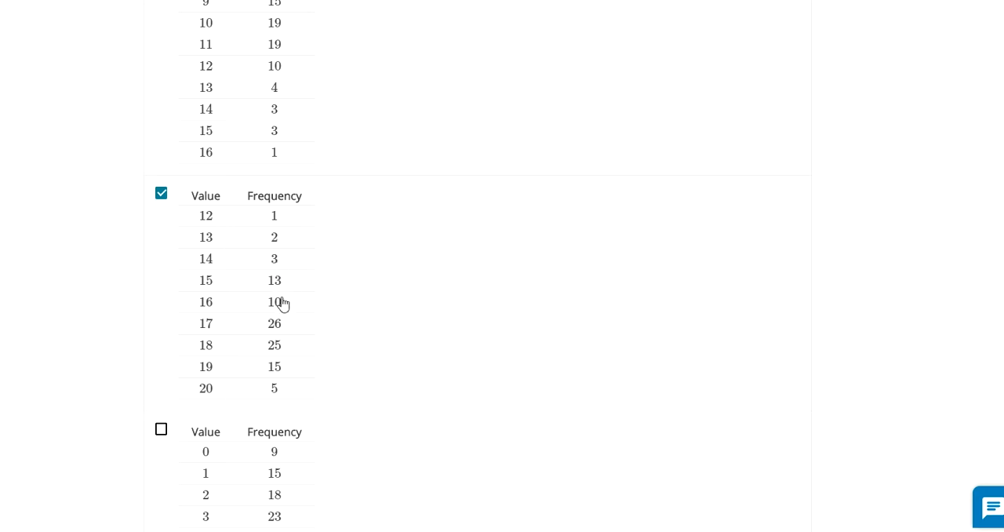
pyautogui.moveTo(275, 304)
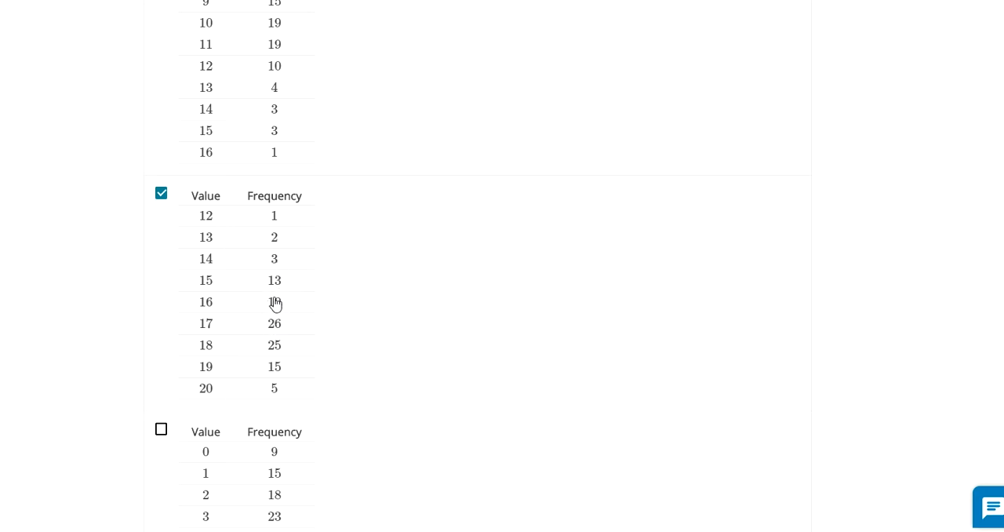
pyautogui.moveTo(297, 238)
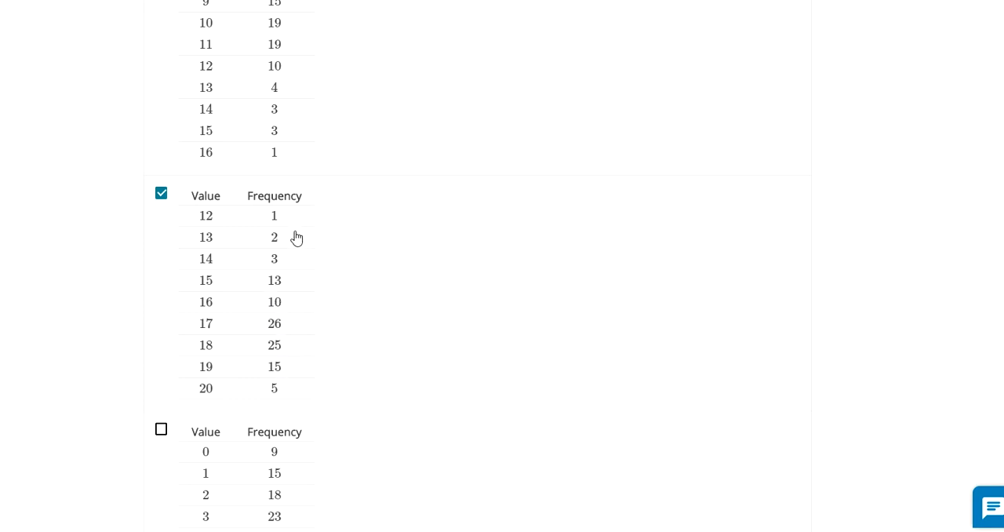
pyautogui.scroll(-3)
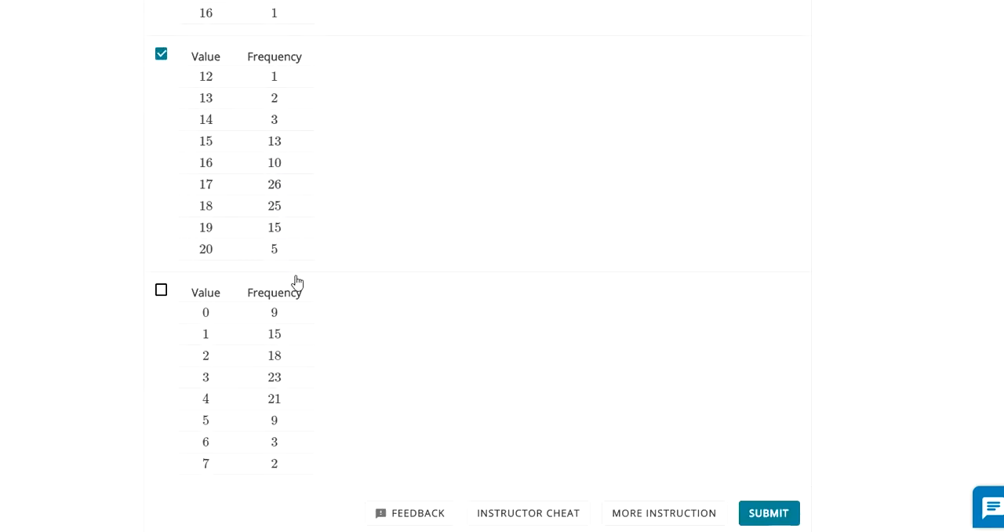
pyautogui.scroll(-3)
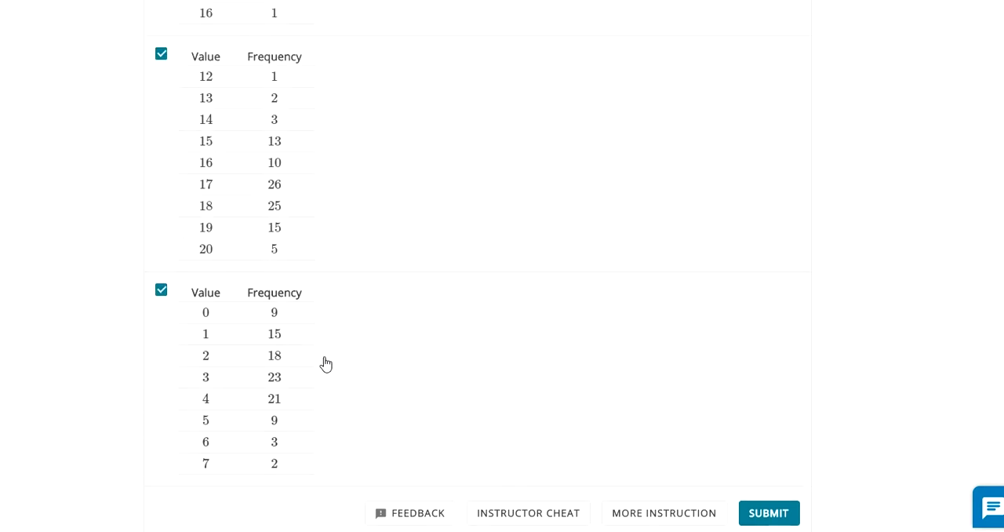
pyautogui.moveTo(306, 363)
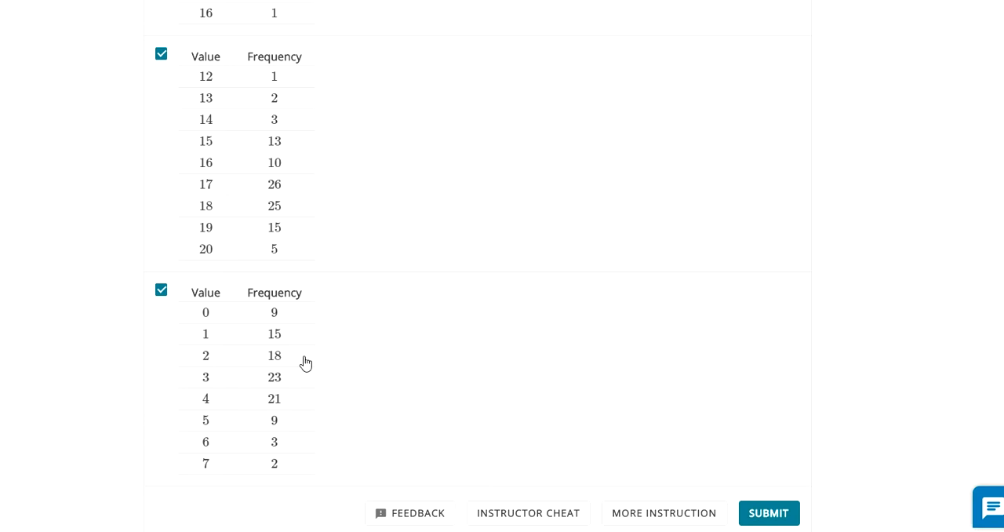
pyautogui.moveTo(227, 468)
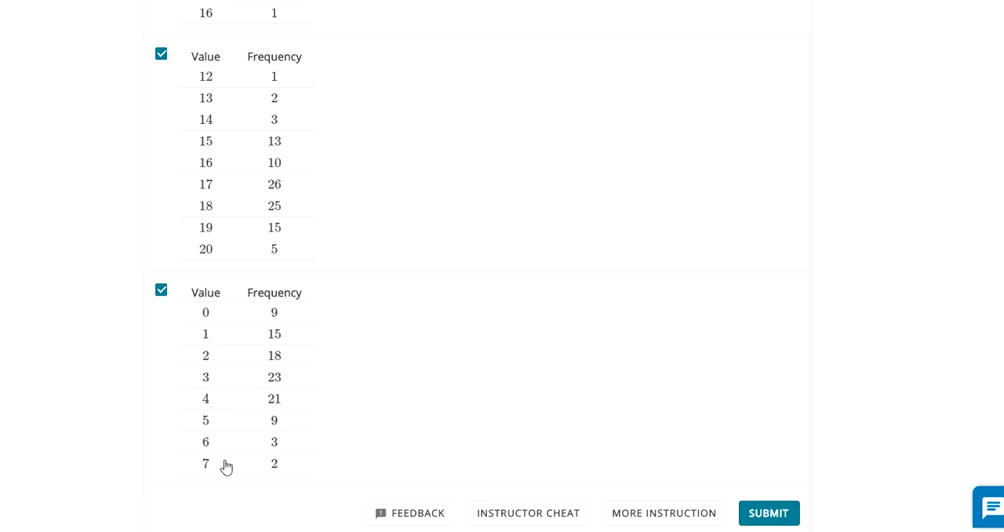
pyautogui.moveTo(284, 479)
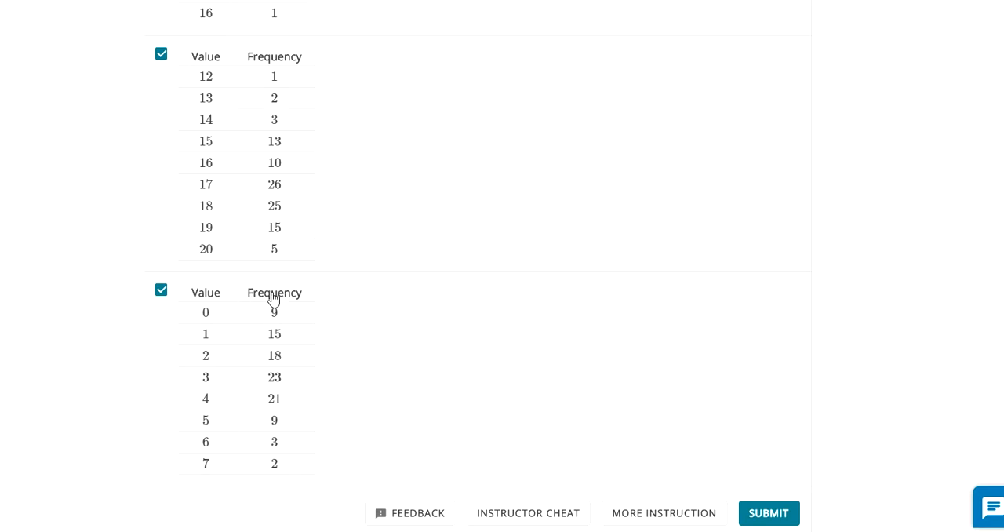
pyautogui.moveTo(474, 383)
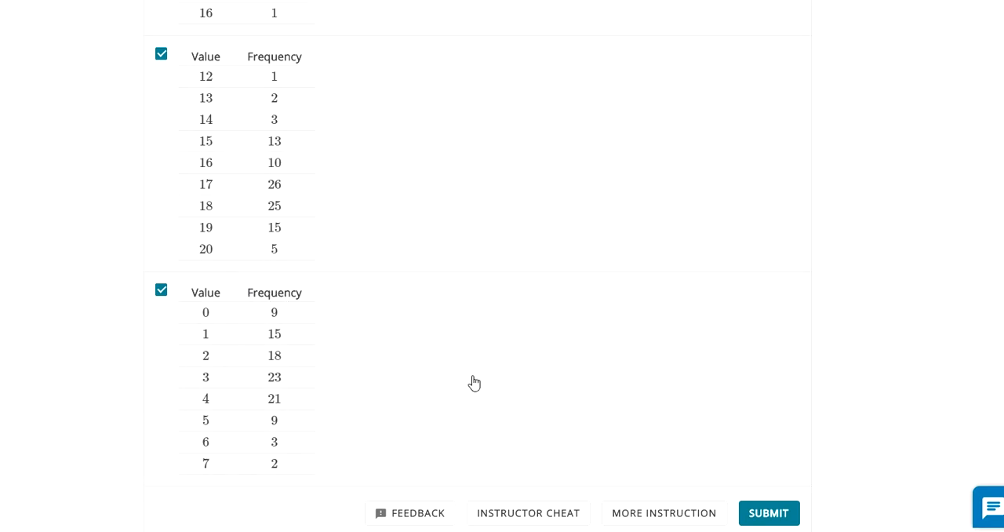
# Step: Submit the two checked tables and read the Great work banner and Answer Explanation
pyautogui.click(768, 513)
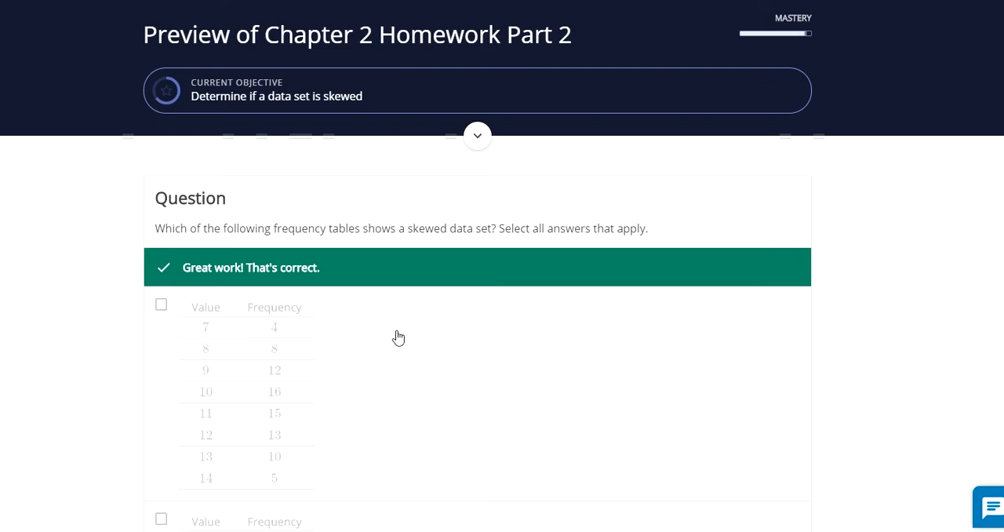
pyautogui.scroll(-3)
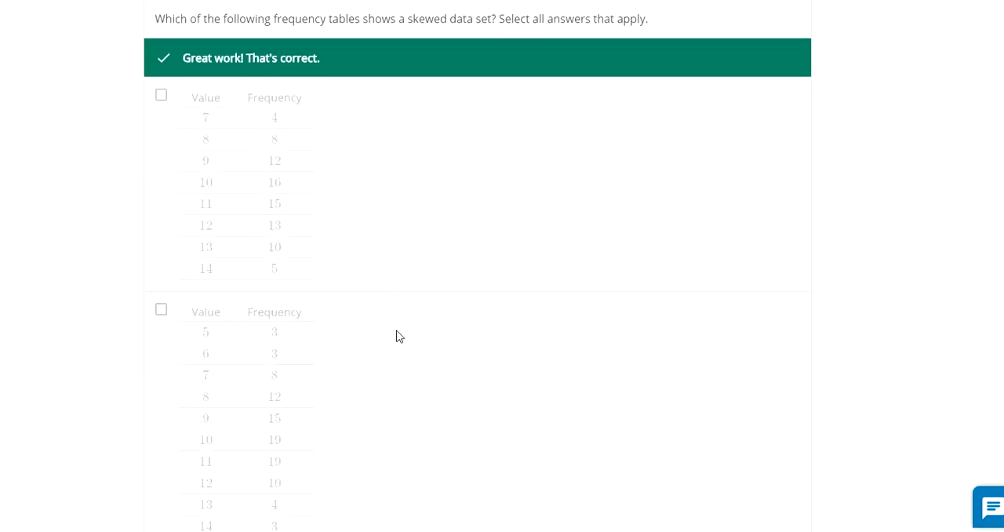
pyautogui.scroll(-3)
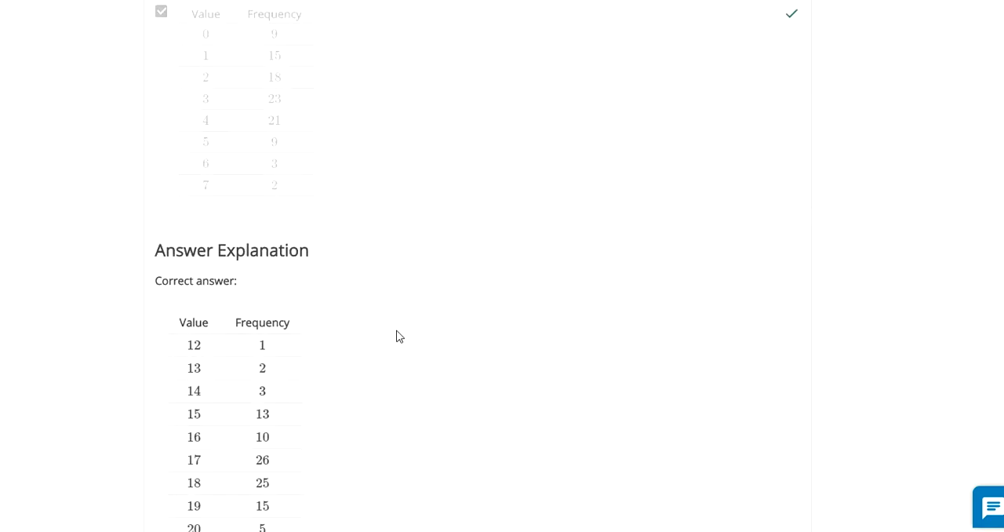
pyautogui.scroll(-3)
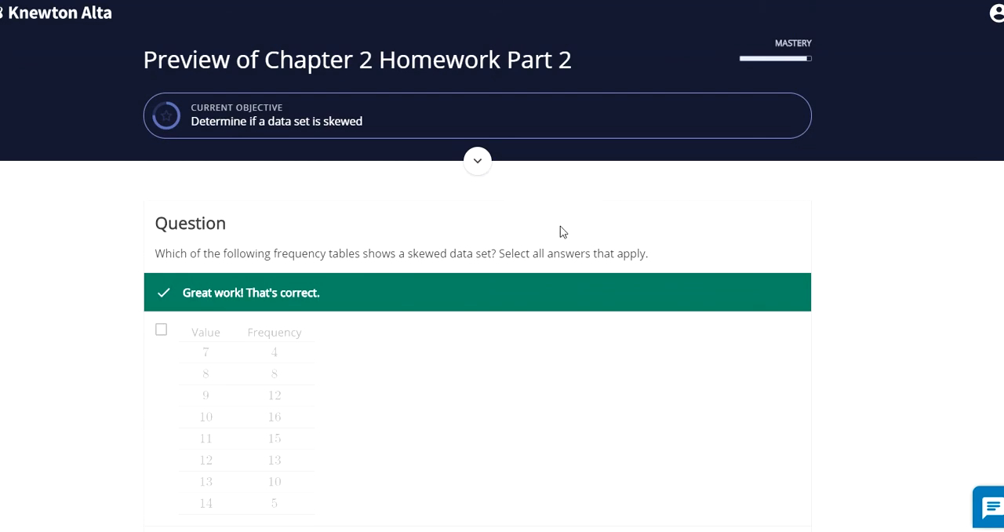
pyautogui.scroll(-3)
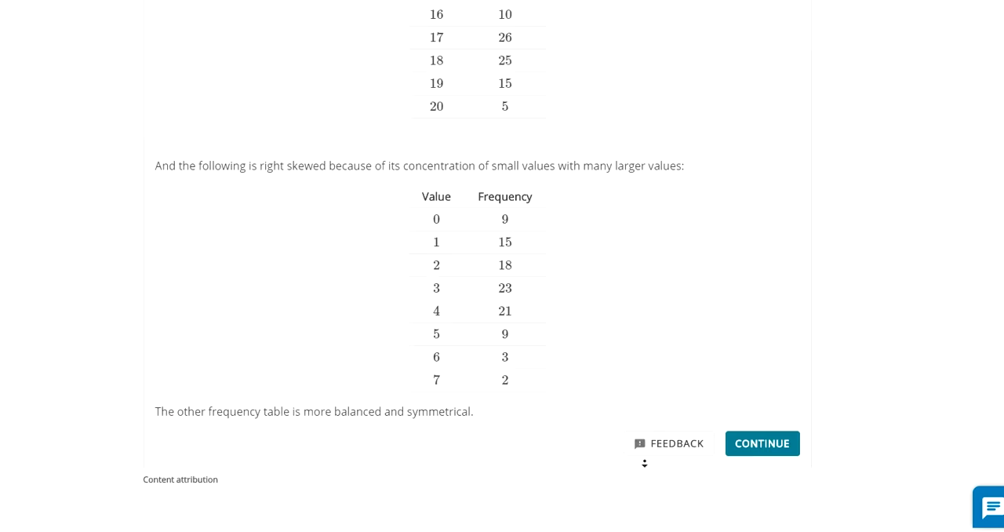